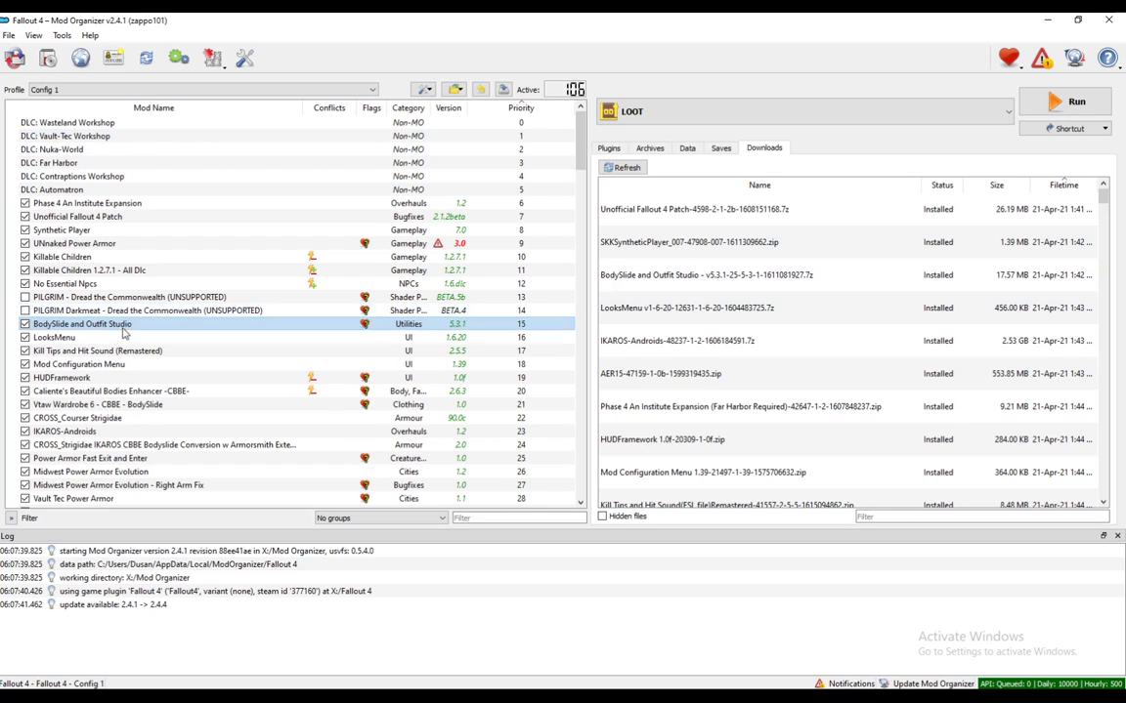
mouse_move(78, 325)
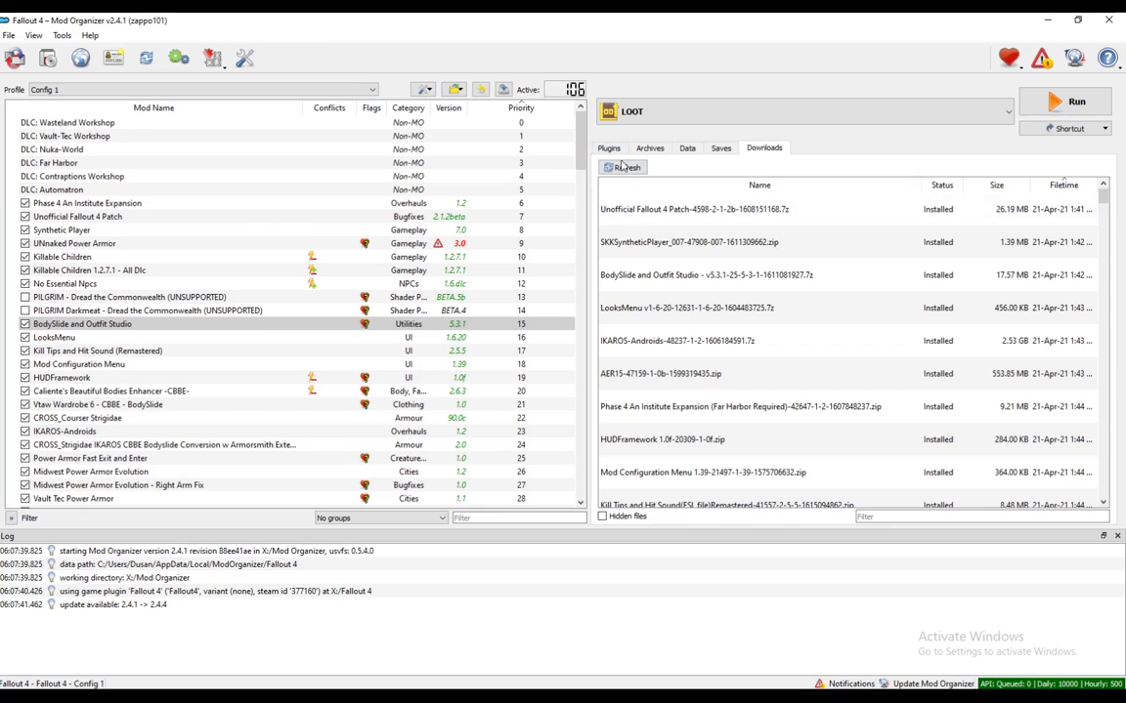
Refresh the downloads list and show the executables dropdown listing BodySlide x64 and OutfitStudio x64.
left_click(82, 323)
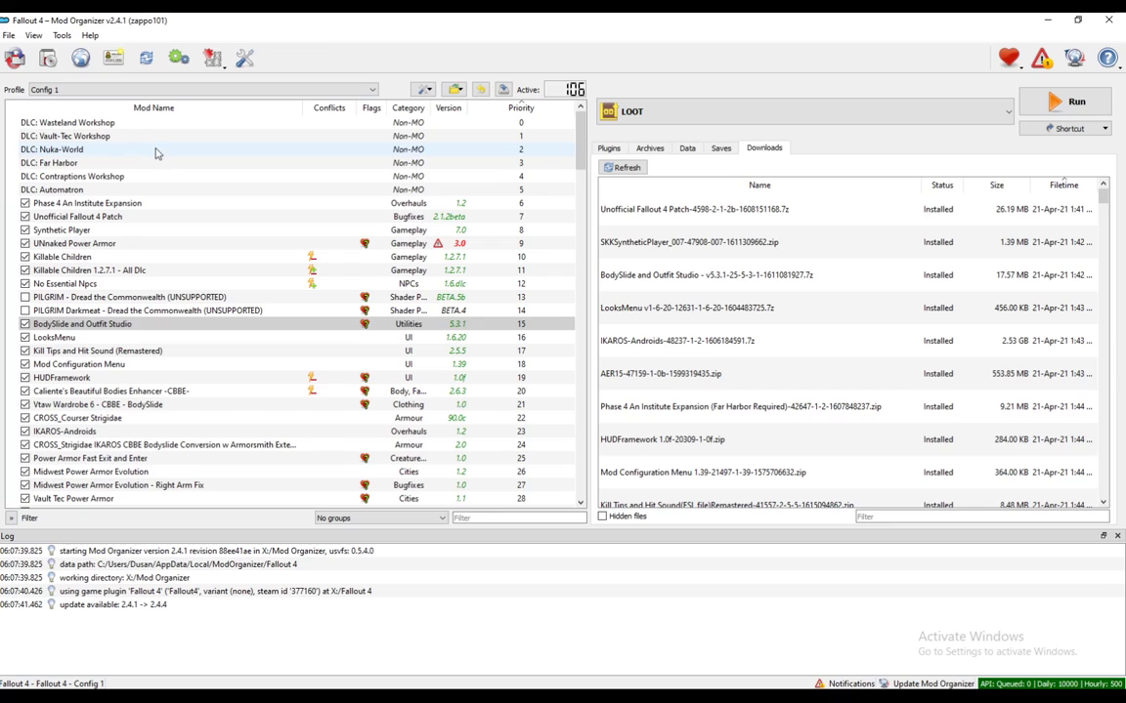
mouse_move(248, 205)
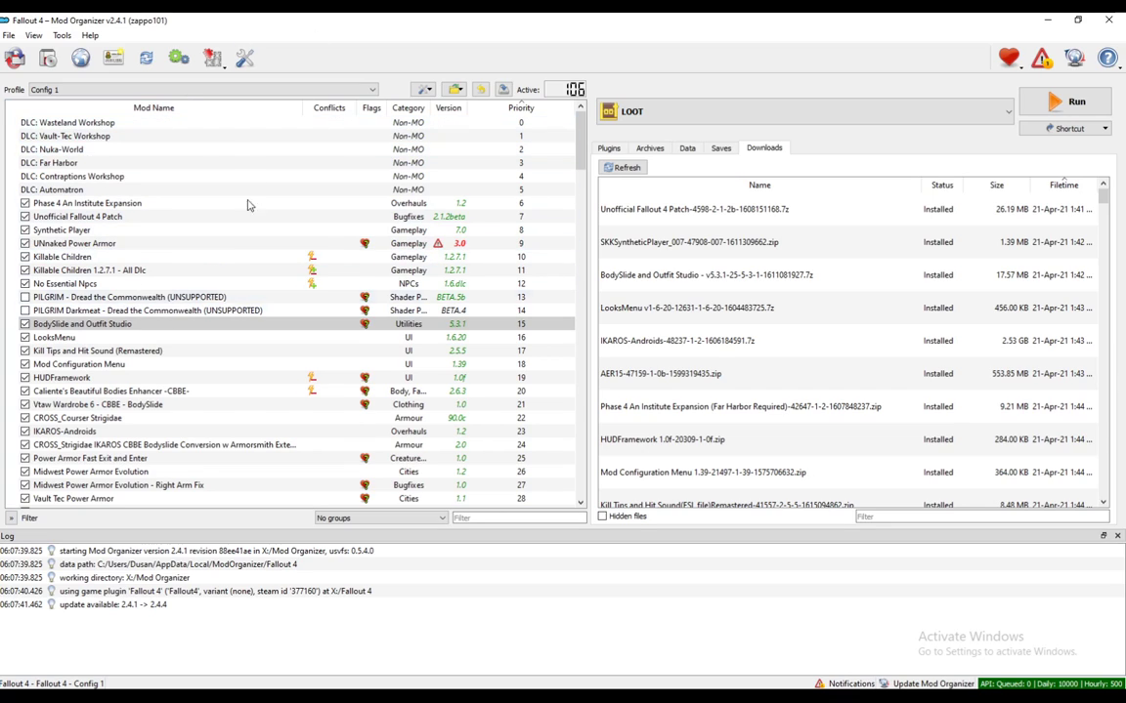
left_click(74, 243)
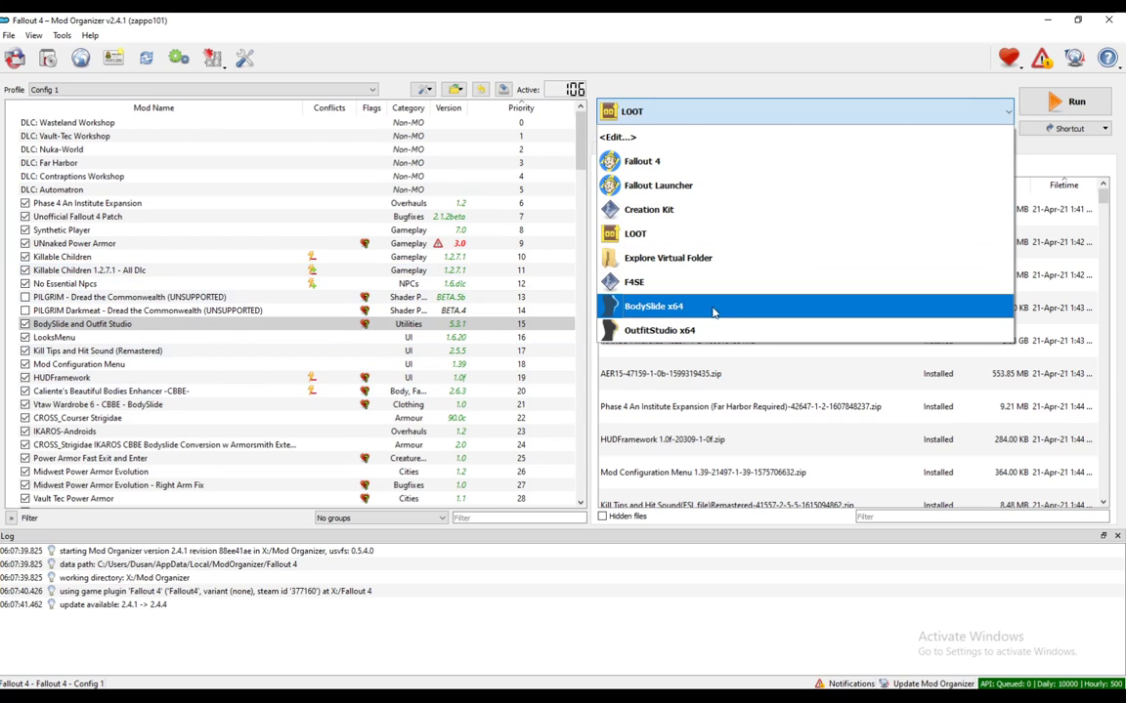
mouse_move(659, 330)
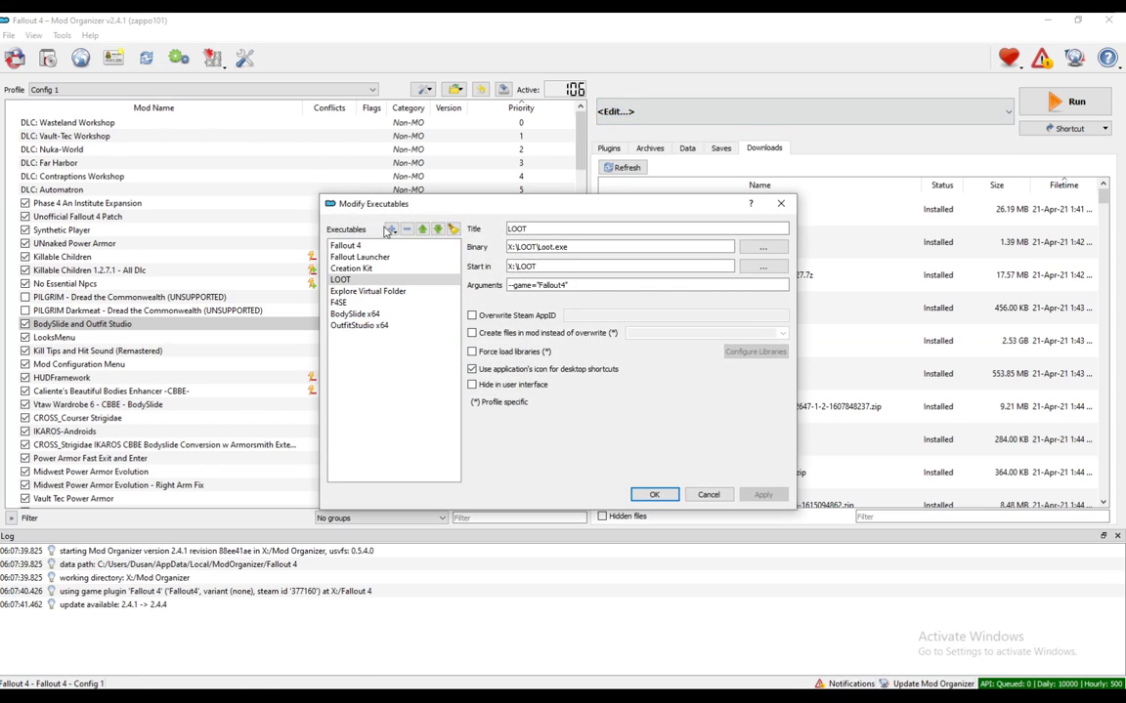
Edit the BodySlide x64 executable entry, browsing to Tools\BodySlide\BodySlide x64.exe as its binary.
left_click(762, 246)
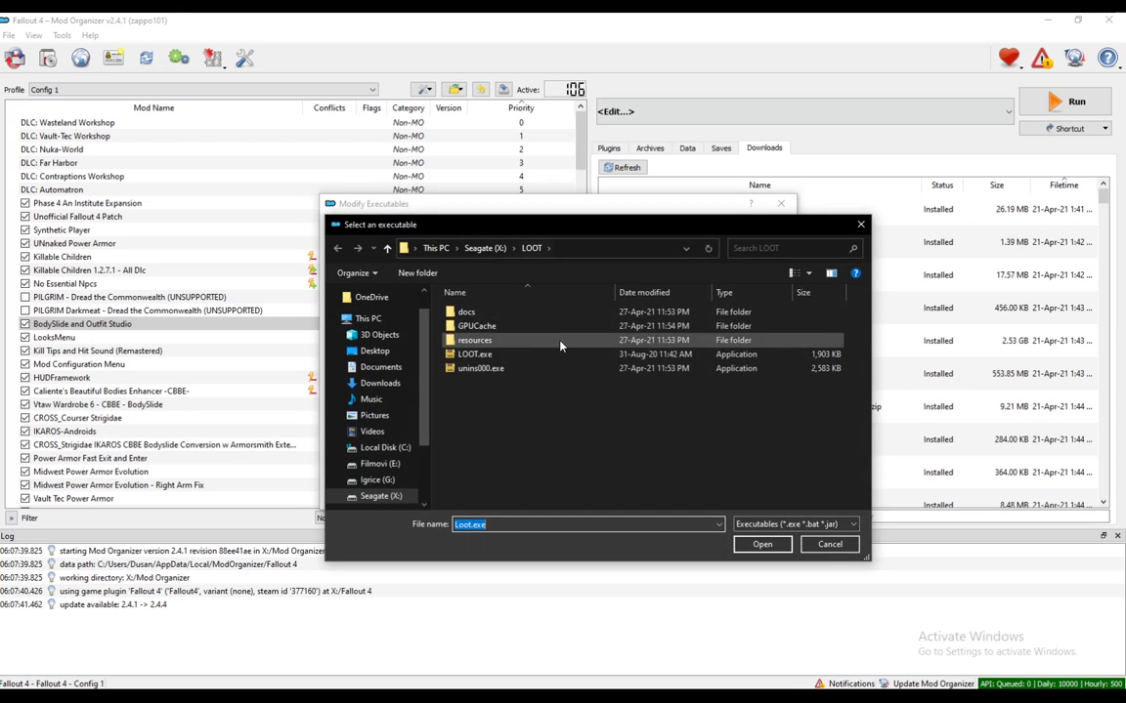
left_click(762, 544)
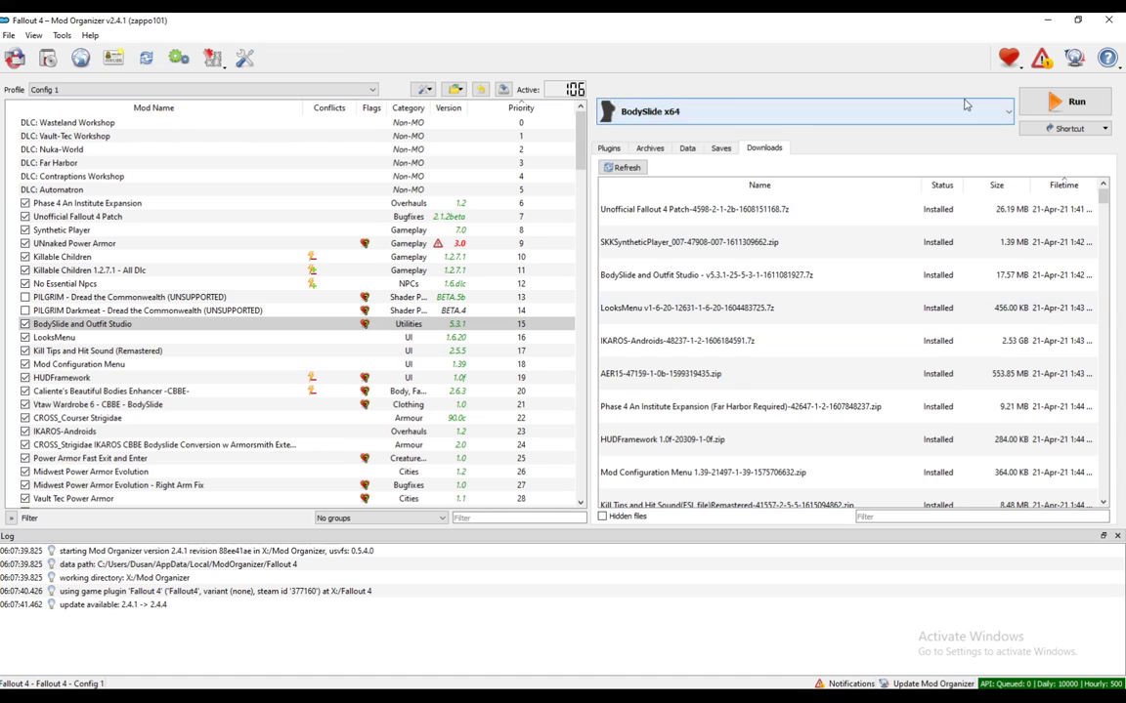
left_click(1006, 110)
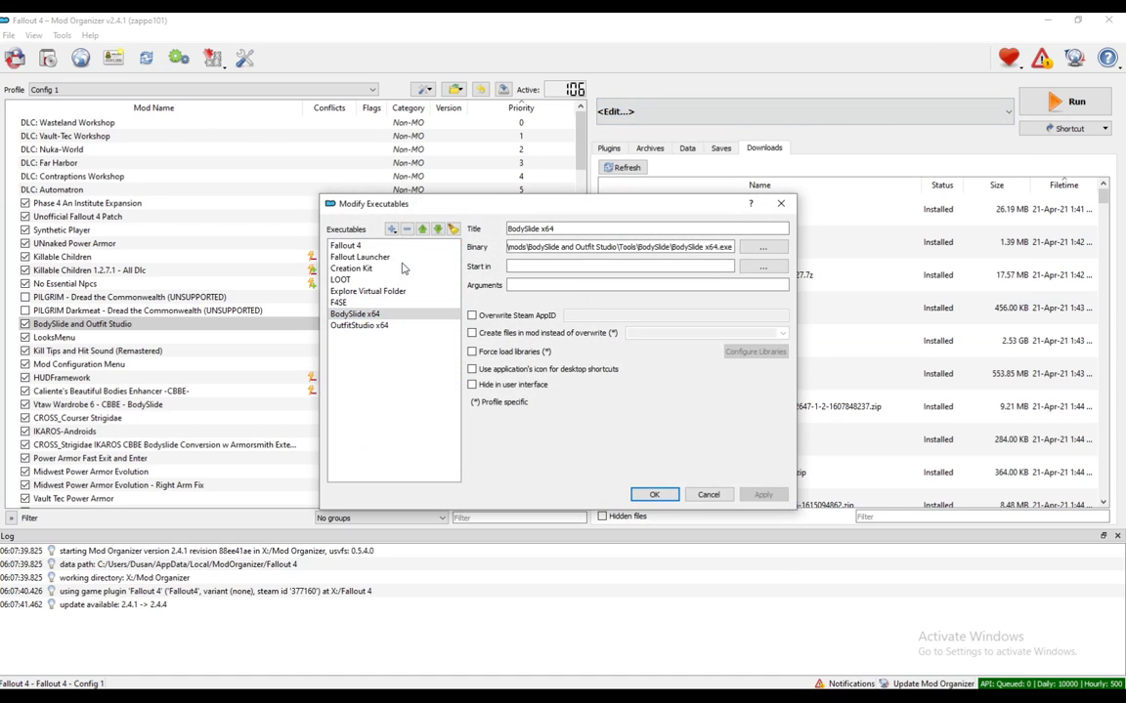
left_click(763, 246)
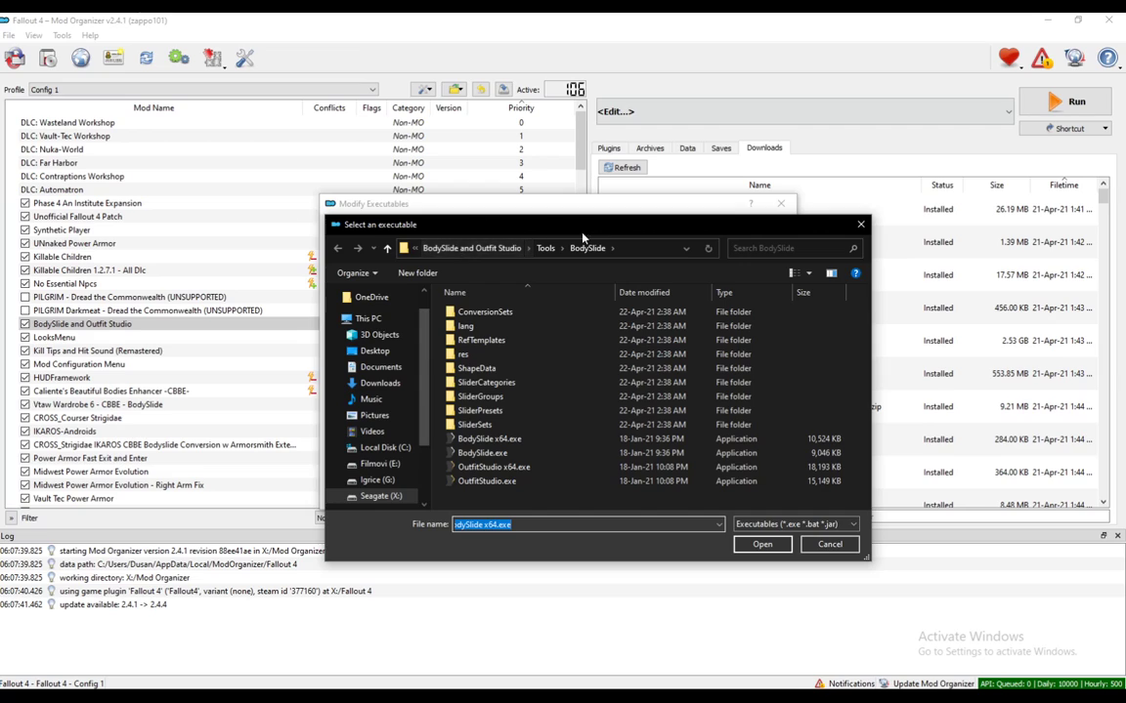
mouse_move(478, 438)
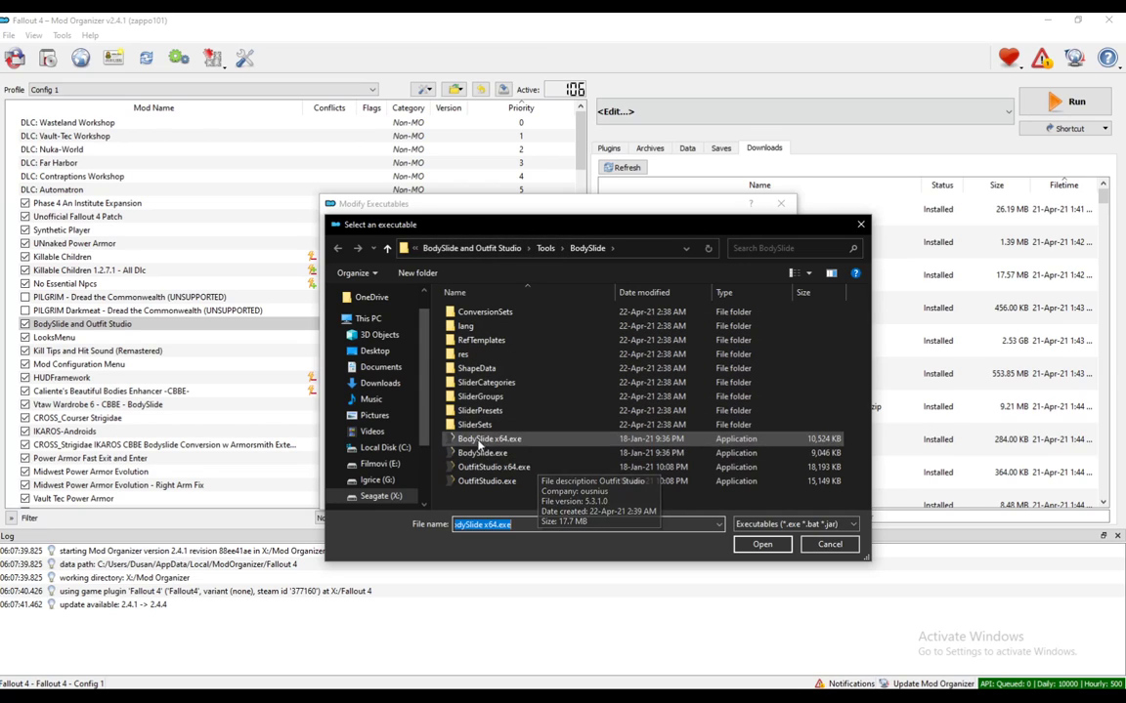
mouse_move(495, 442)
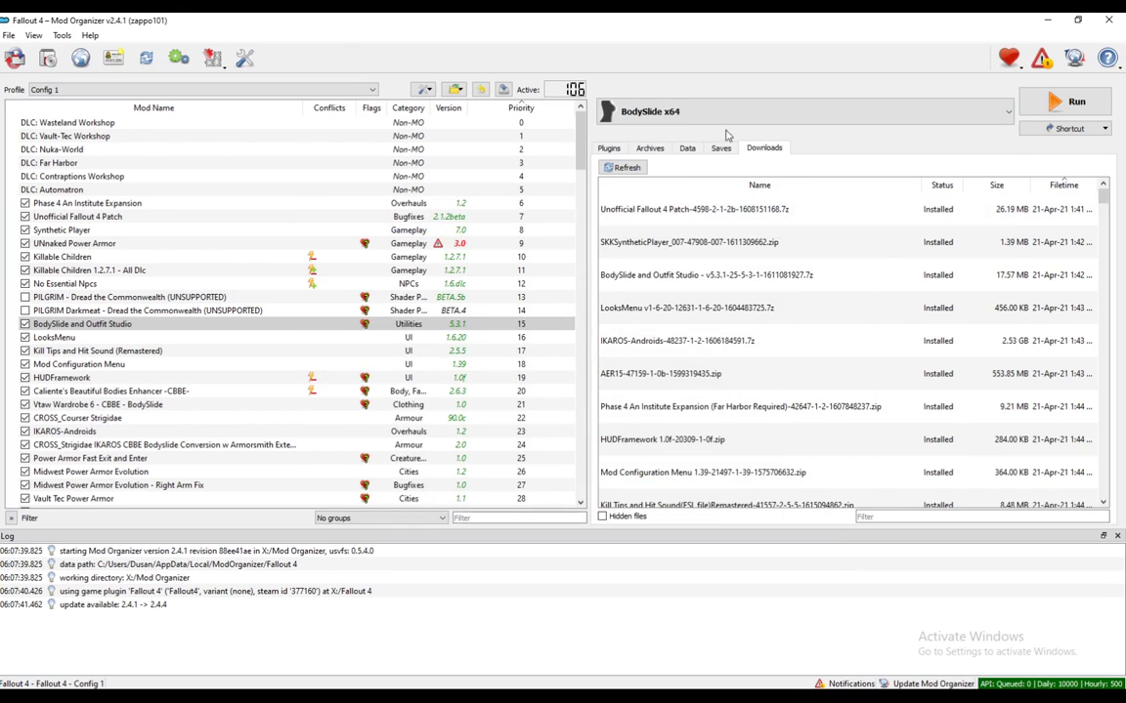
Launch BodySlide x64 through Mod Organizer 2 and choose the IKAROS_Clothes_Vault111Suit outfit.
left_click(1075, 101)
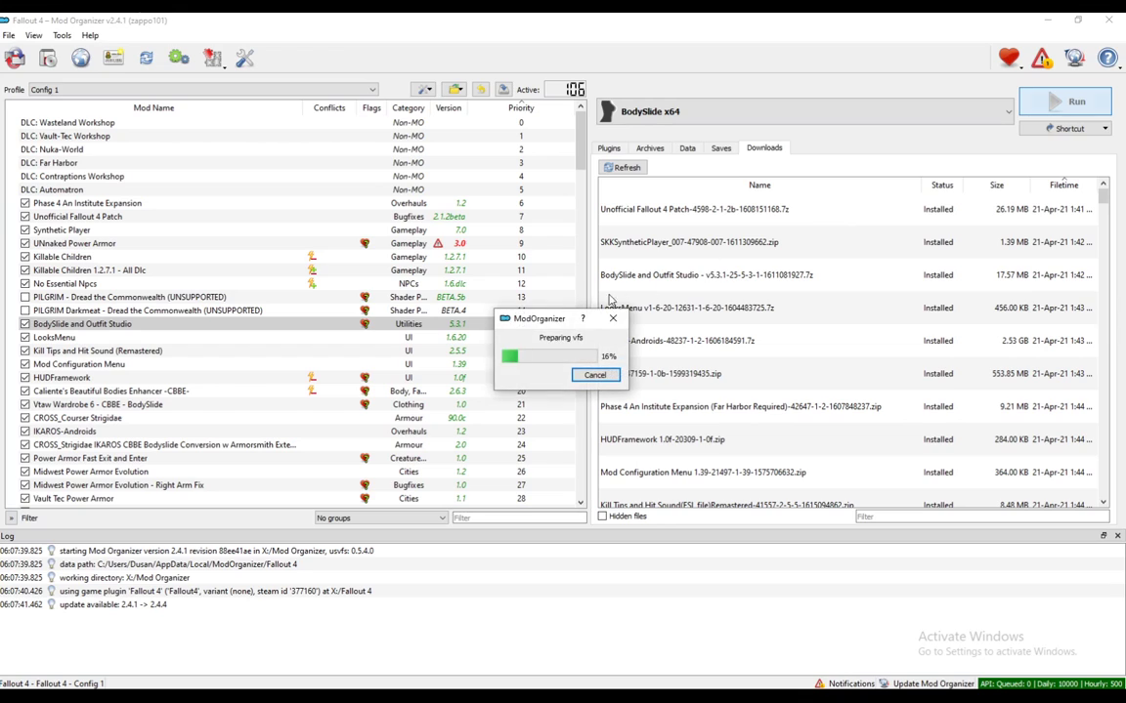
left_click(1064, 101)
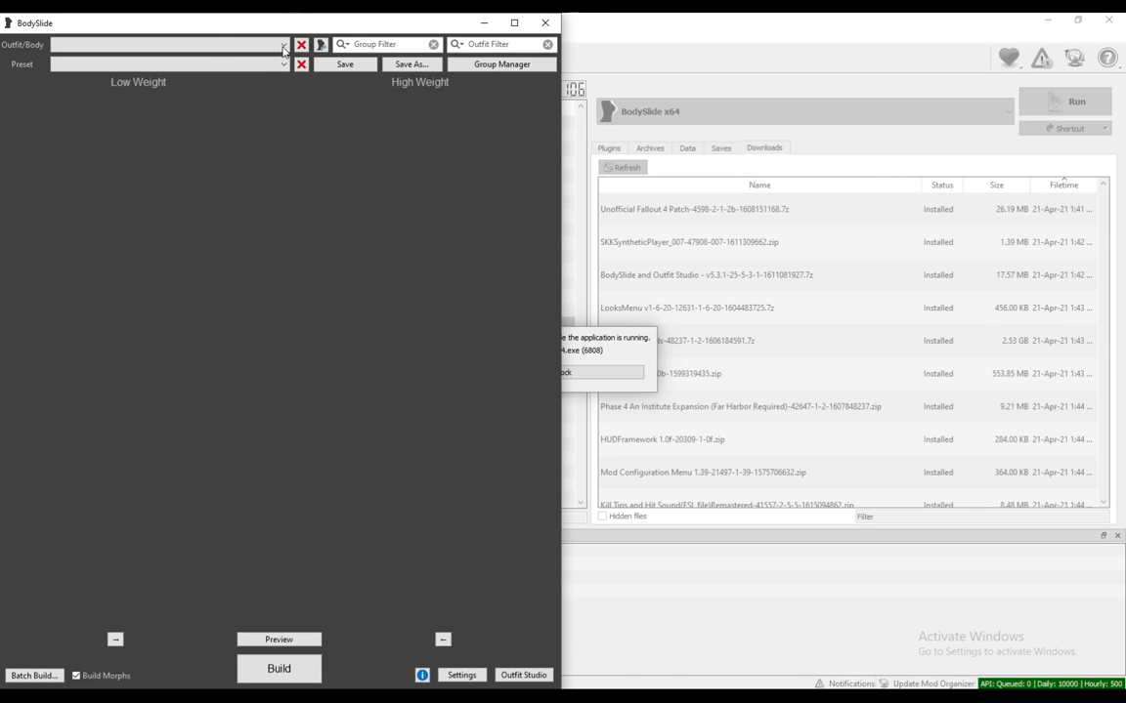
left_click(283, 44)
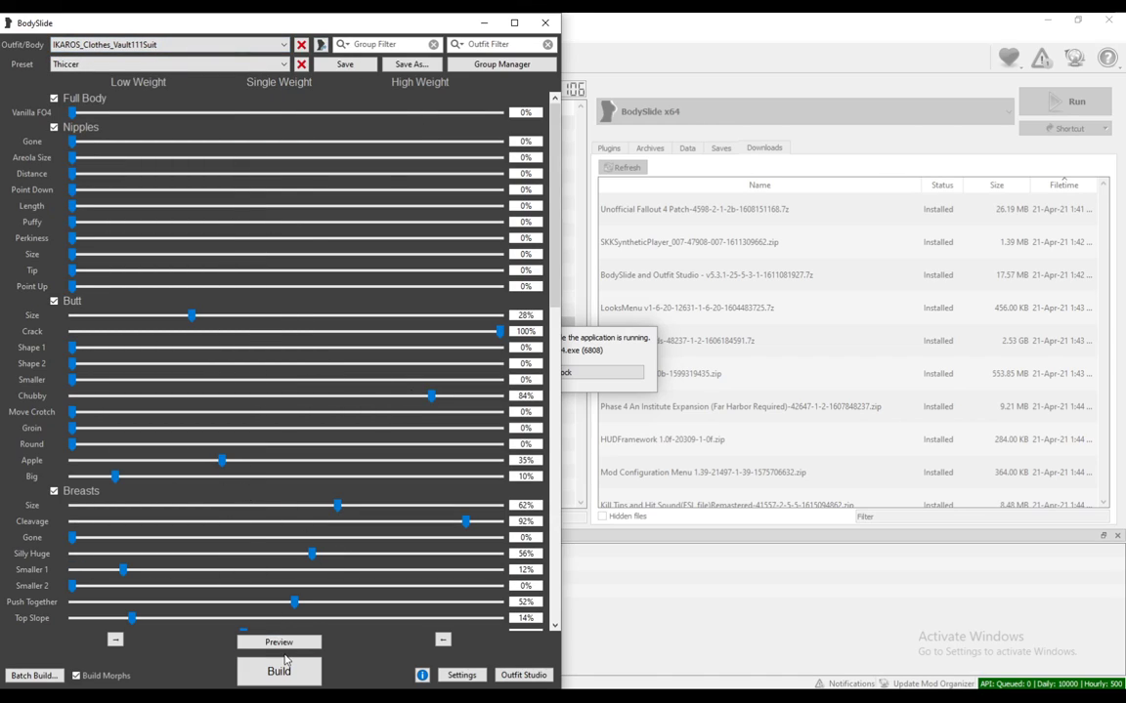
Preview the Vault 111 suit with the Thiccer preset, then close BodySlide.
left_click(278, 642)
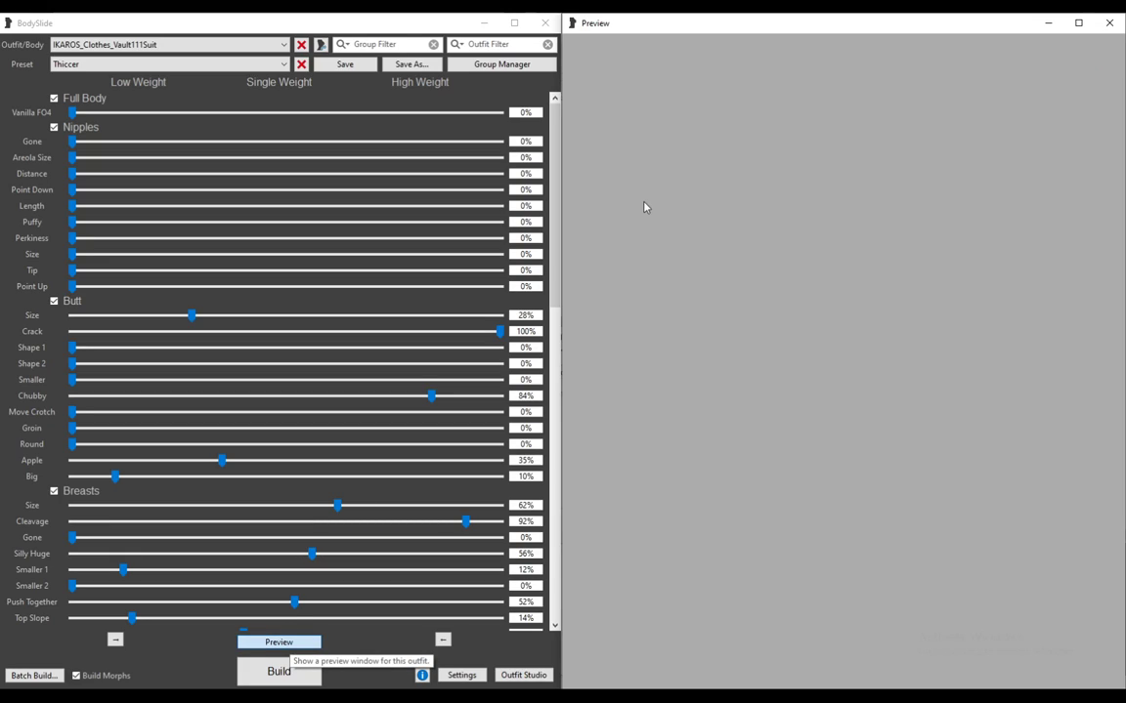
left_click(278, 642)
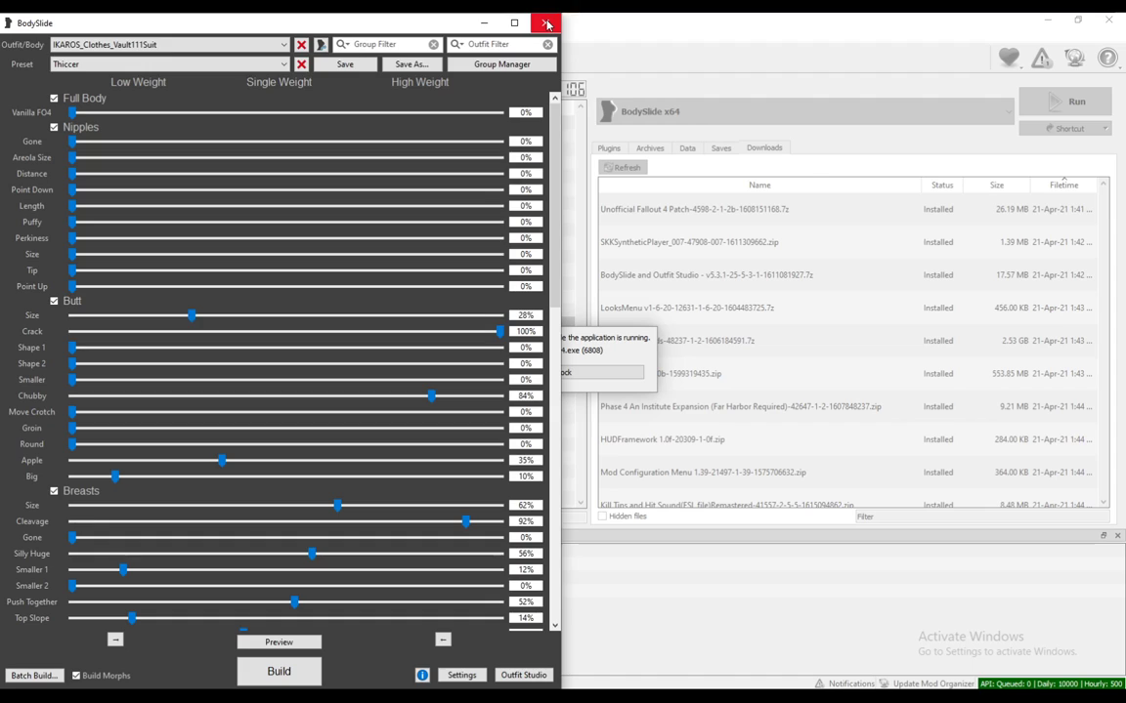
left_click(546, 22)
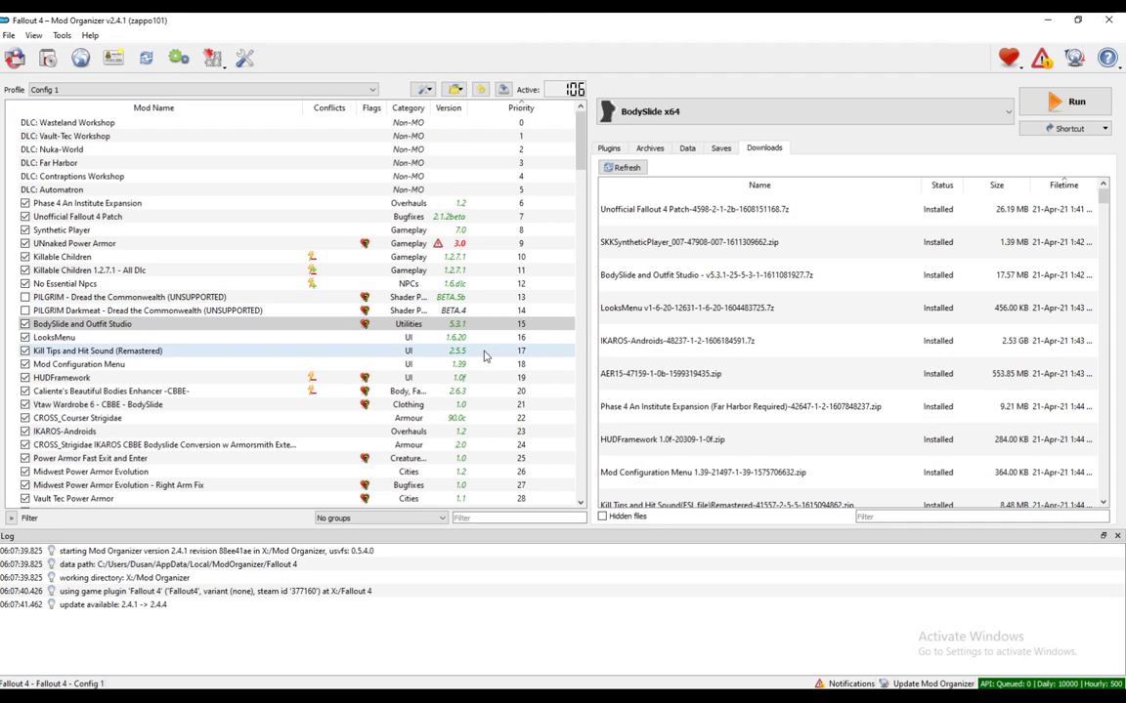